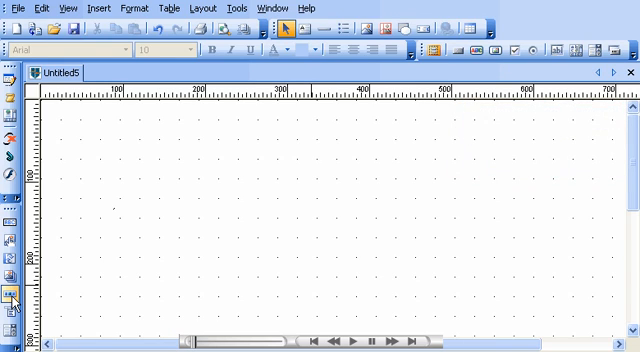
# - Insert a four-button navigation bar onto the blank page with the Navigation tool
pyautogui.click(12, 296)
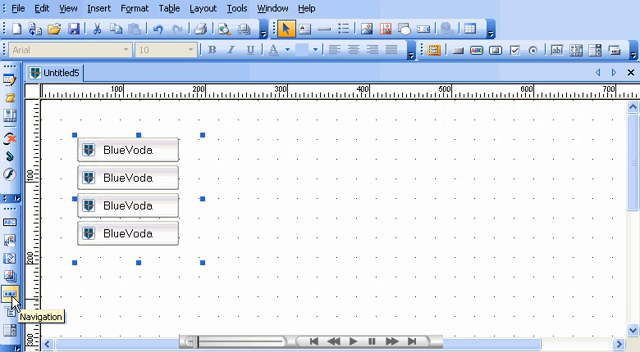
pyautogui.moveTo(159, 211)
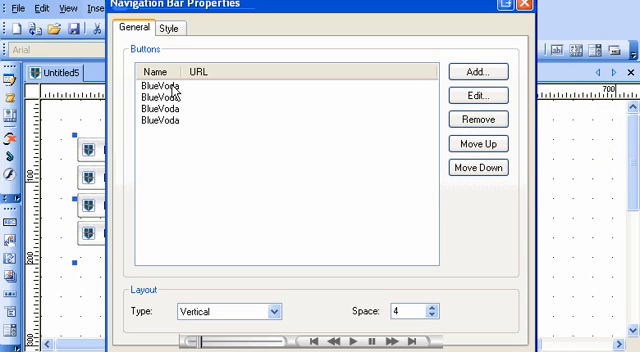
# - Select the first BlueVoda button in the Buttons list and edit it
pyautogui.click(175, 85)
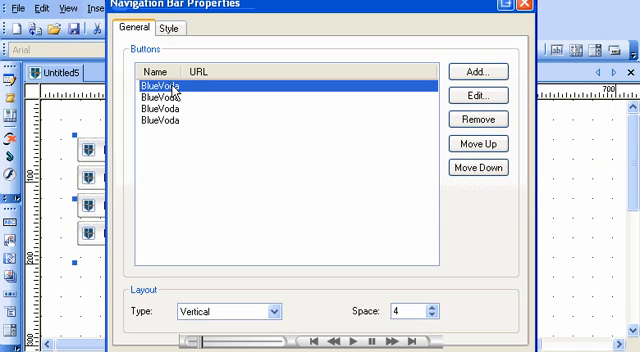
pyautogui.moveTo(479, 96)
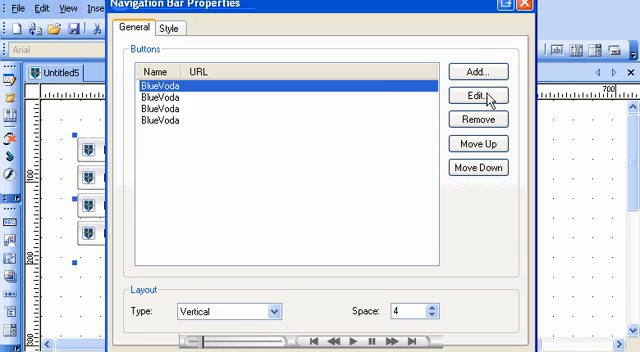
pyautogui.click(478, 96)
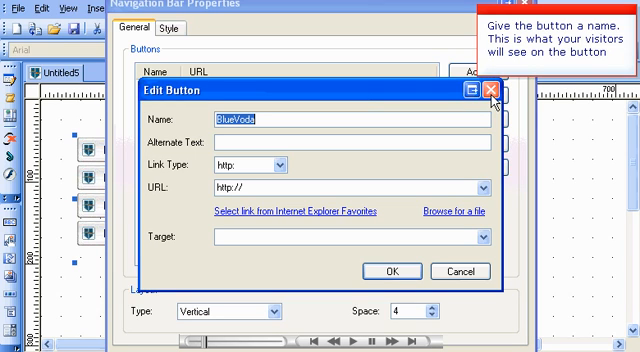
# - Enter 'Home' as both the button name and its alternate text
pyautogui.write('Home')
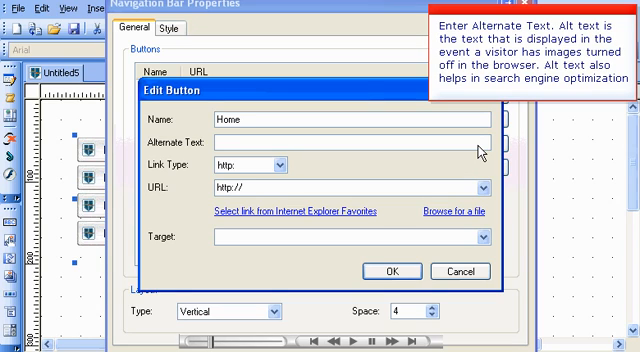
pyautogui.write('H')
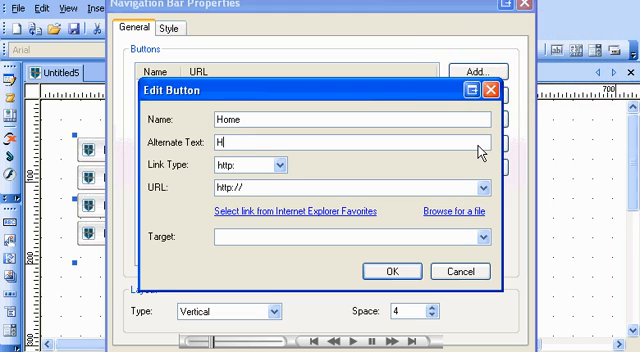
pyautogui.write('ome')
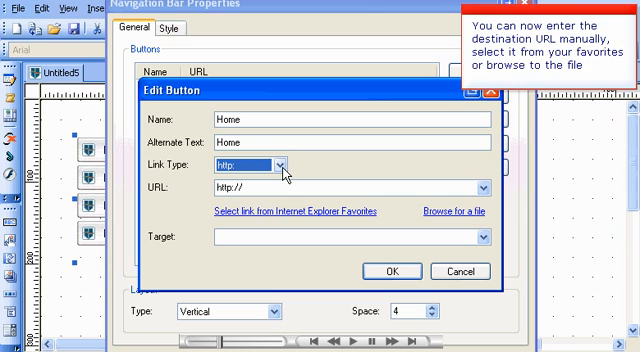
pyautogui.write('www')
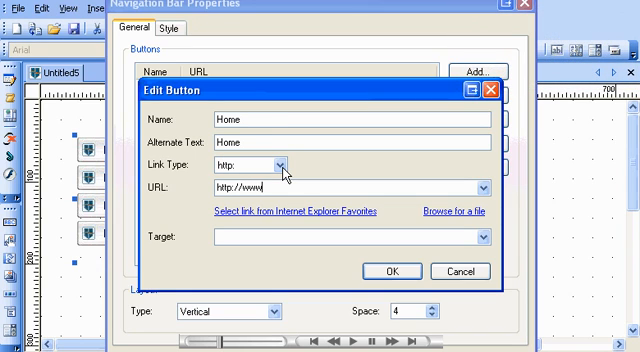
pyautogui.write('.yoursite.com/index.html')
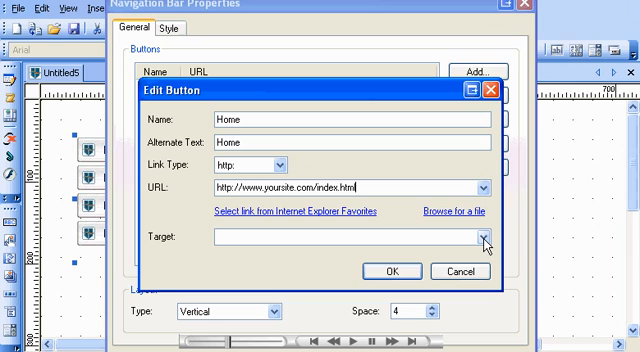
pyautogui.click(483, 237)
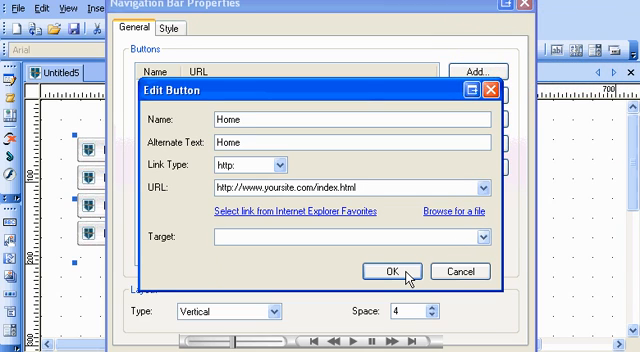
pyautogui.click(388, 270)
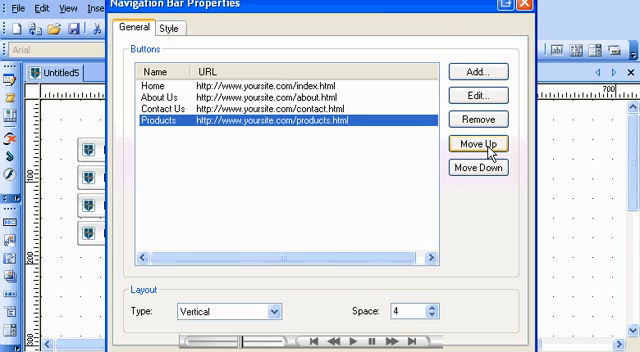
# - Move the Products button up so it sits above Contact Us
pyautogui.click(480, 146)
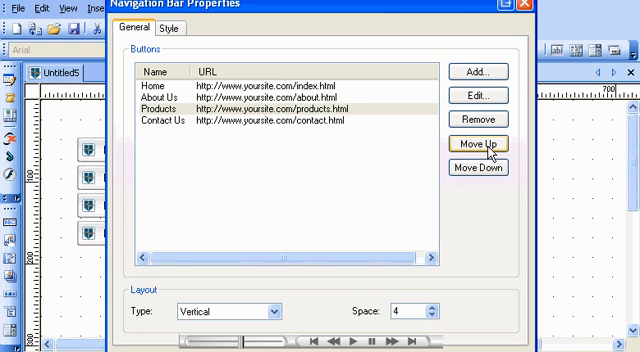
pyautogui.moveTo(479, 71)
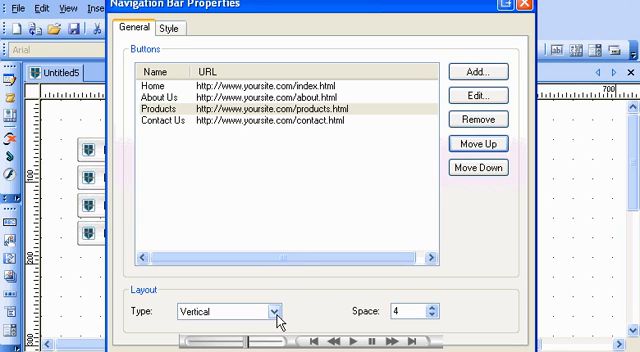
pyautogui.click(272, 310)
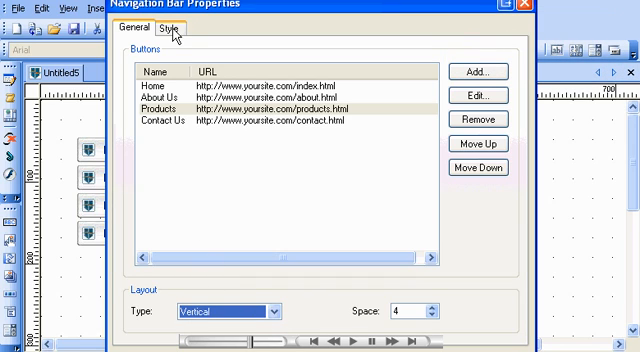
pyautogui.click(170, 28)
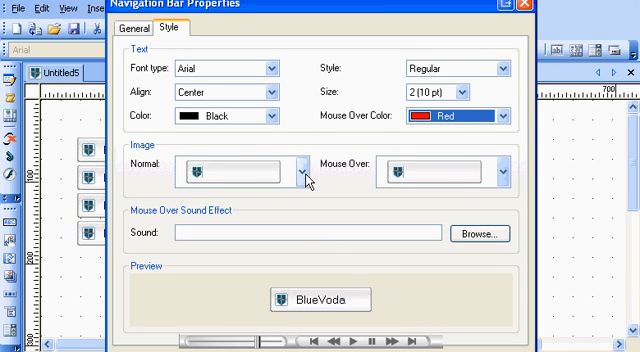
# - Show the available button image styles for the Normal state
pyautogui.click(302, 170)
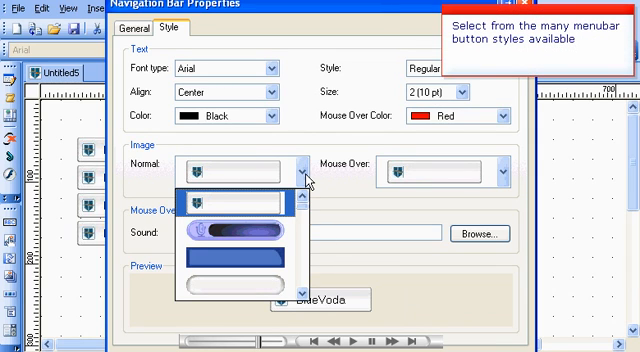